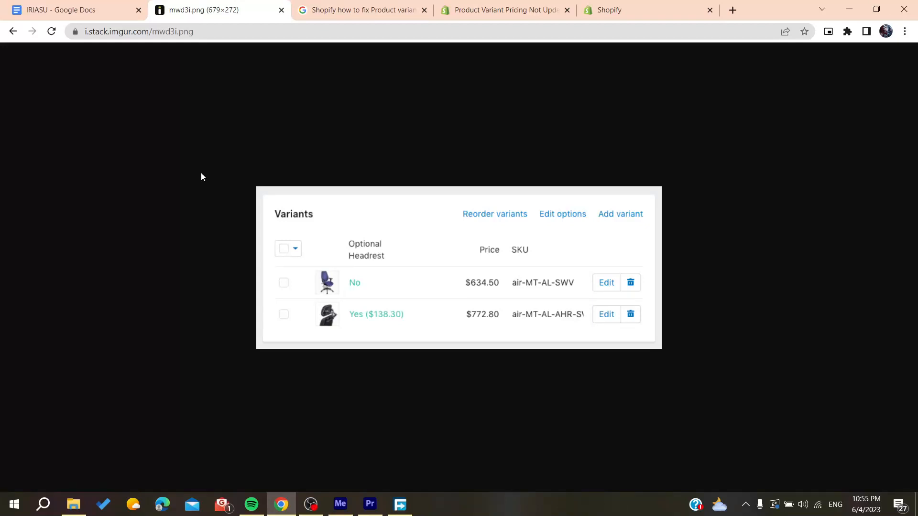
Step: Close the 'Shopify how to fix Product variants' search tab, leaving the imgur screenshot tab
click(424, 10)
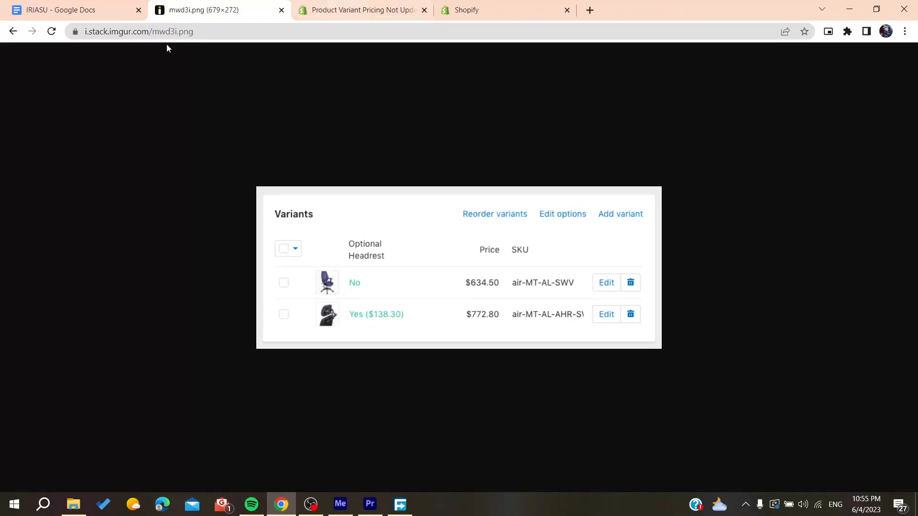
mouse_move(264, 210)
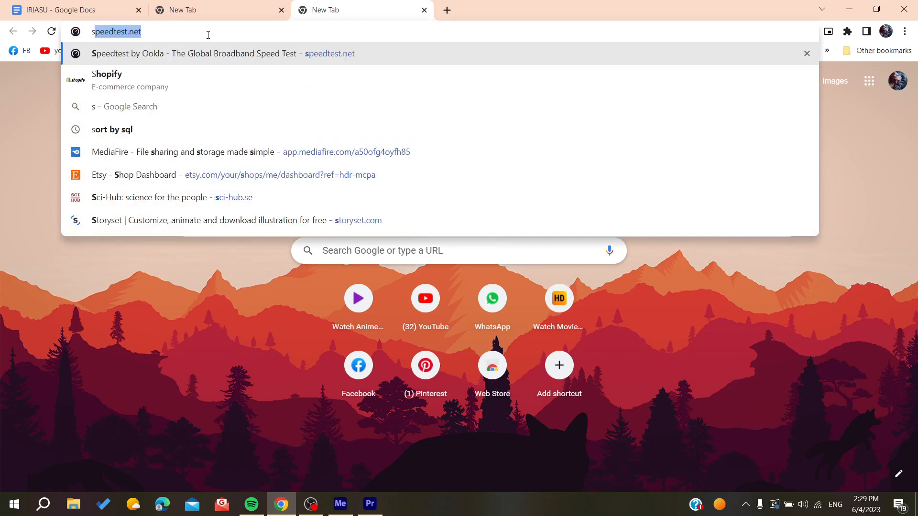
Step: Search 'shopify' in a new tab and go to the official Shopify site
text(shopify&rlz=1C1CHZN_frMA912MA912&oq=shopify&gs_lcrp=EgZjaHJvbWUqDQgBEC4Yxw...)
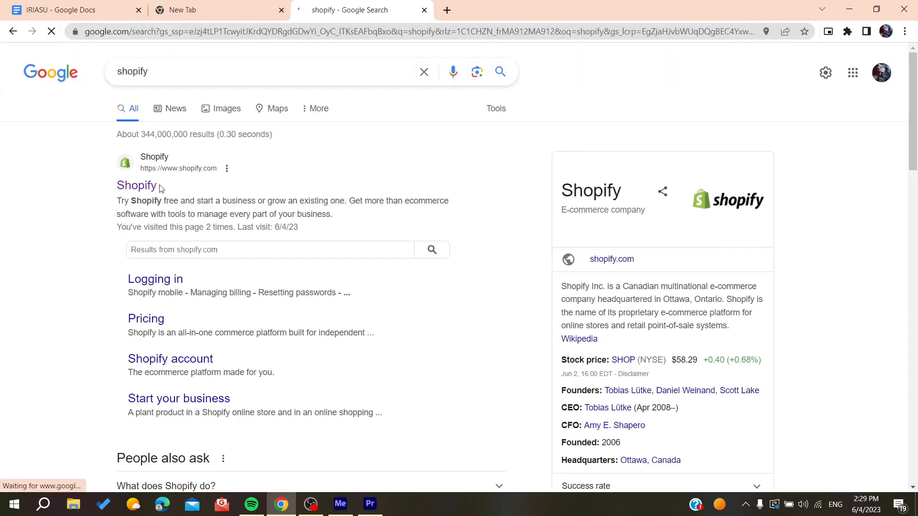
click(137, 184)
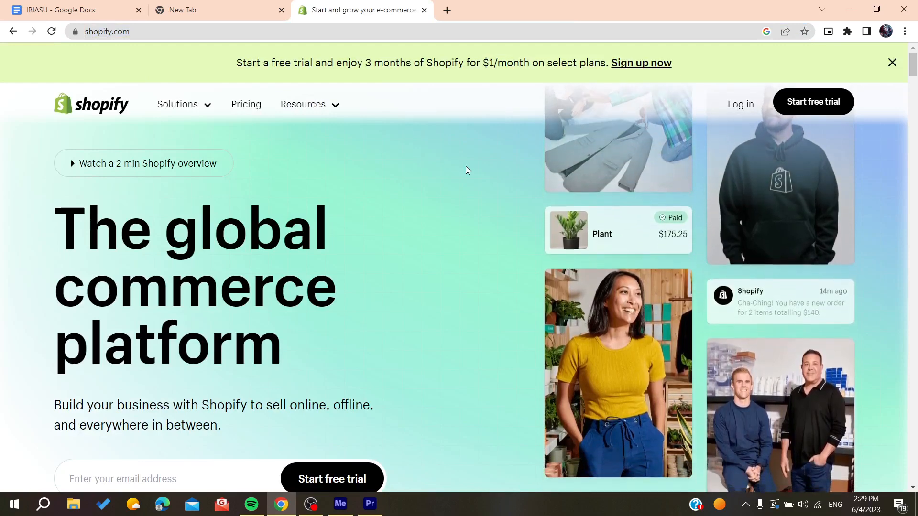
Step: Sign up for a free trial as a business just starting, located in Morocco, reaching Create a Shopify ID
scroll(down, 3)
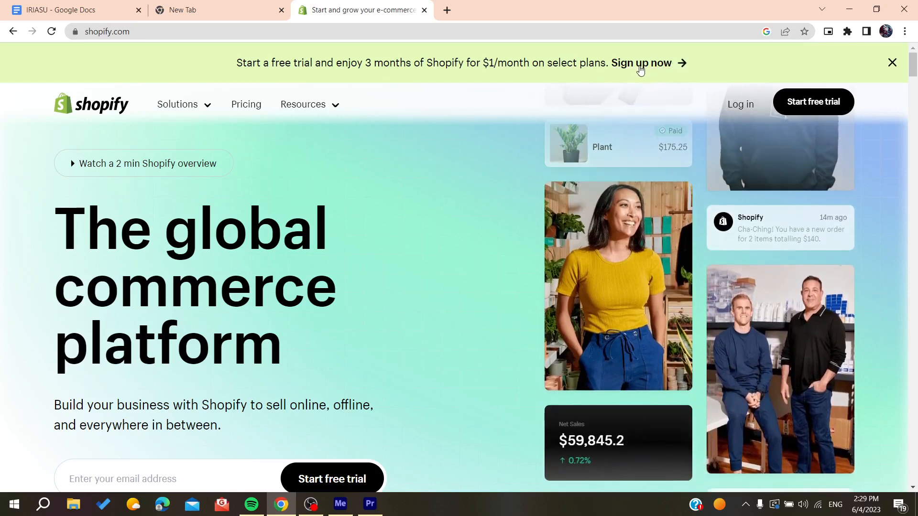
click(643, 63)
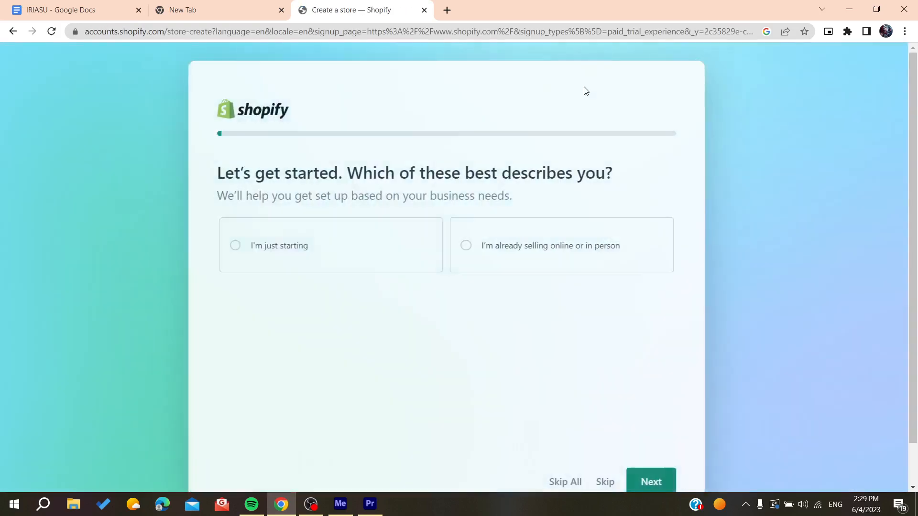
click(235, 246)
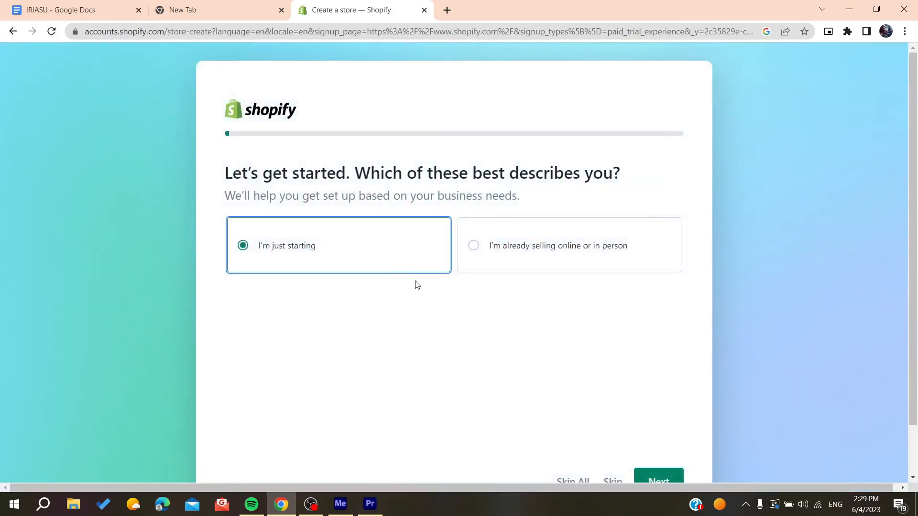
scroll(down, 3)
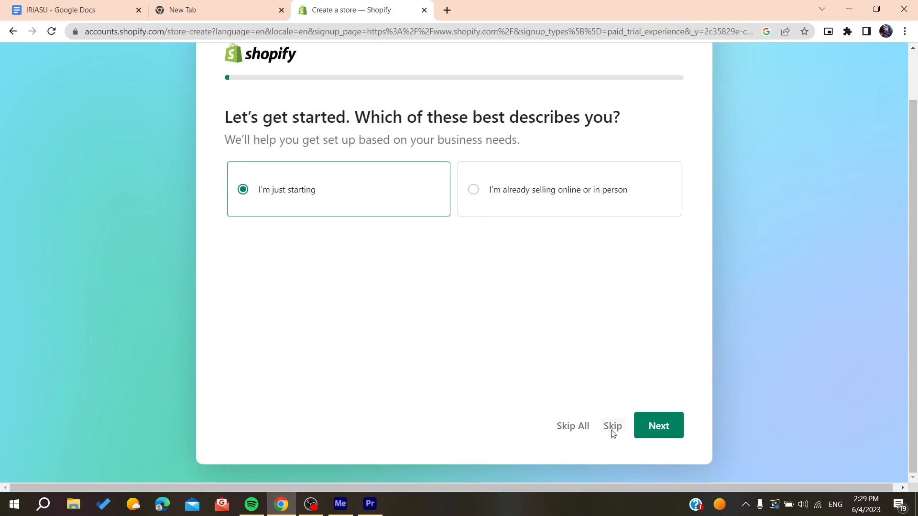
click(658, 426)
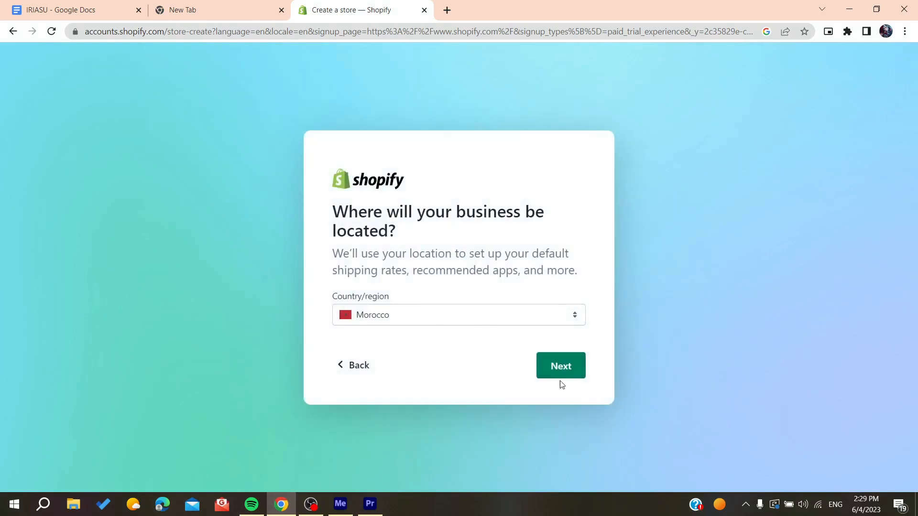
click(559, 366)
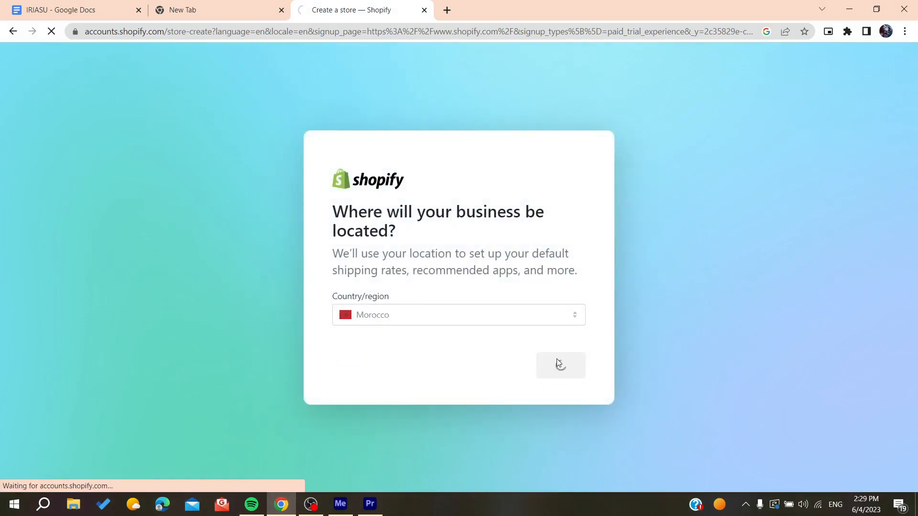
click(559, 365)
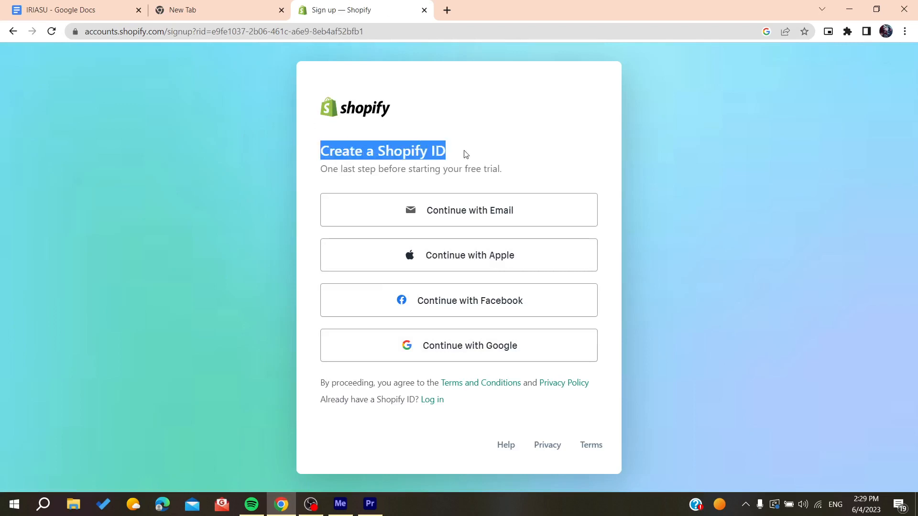
Step: Create the Shopify ID with Google, reach the trial store, then switch to the variant pricing thread
click(360, 181)
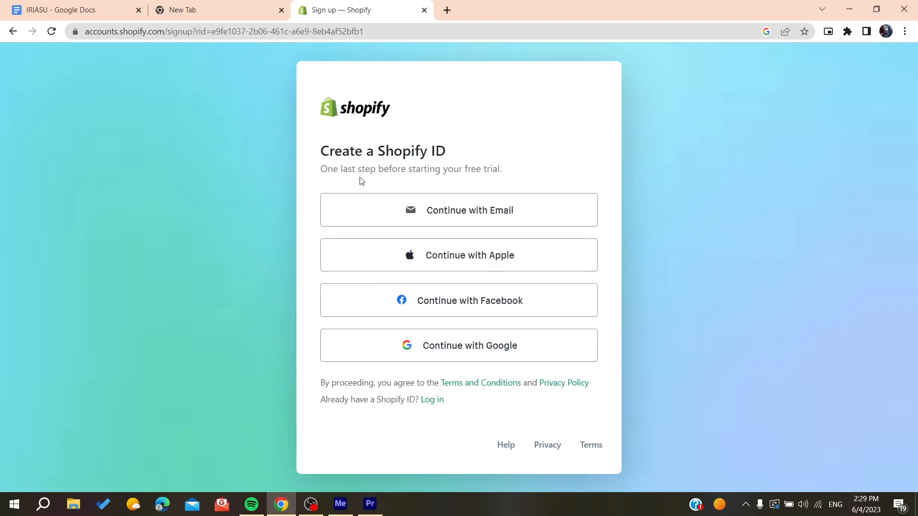
mouse_move(498, 289)
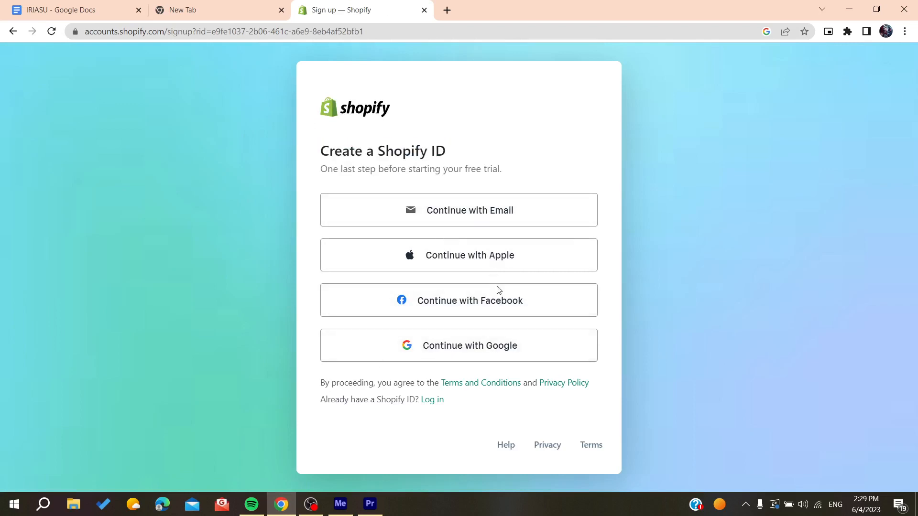
mouse_move(382, 311)
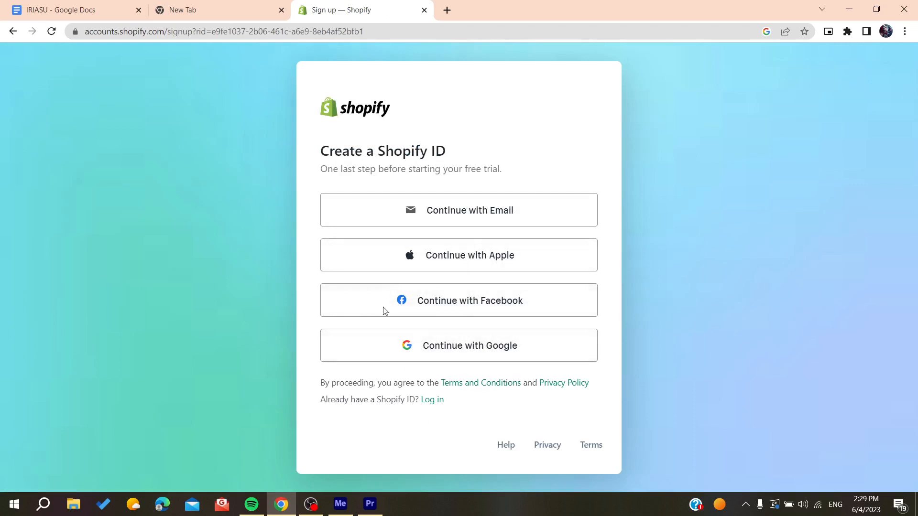
mouse_move(445, 334)
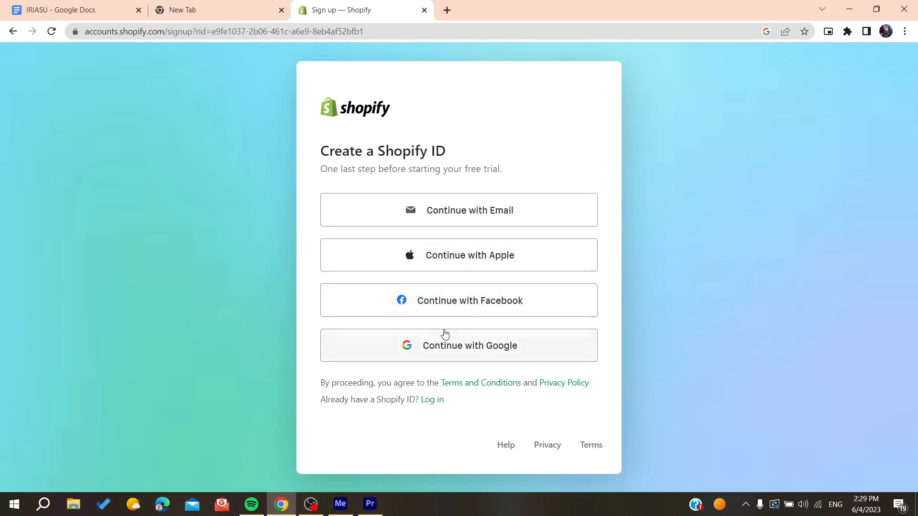
mouse_move(424, 217)
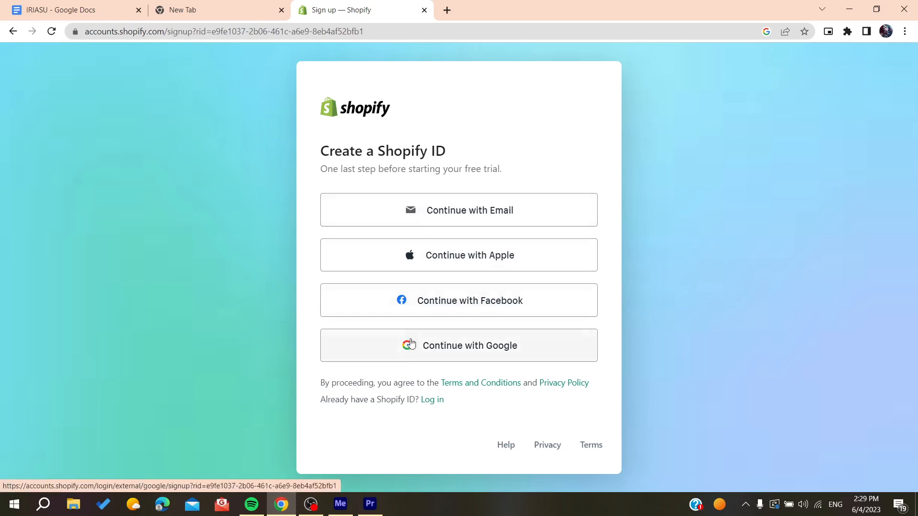
click(460, 345)
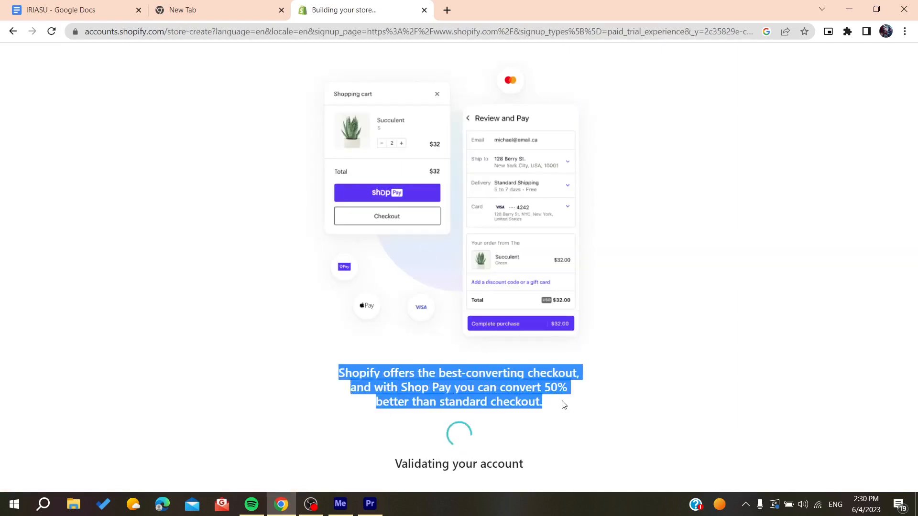
mouse_move(411, 364)
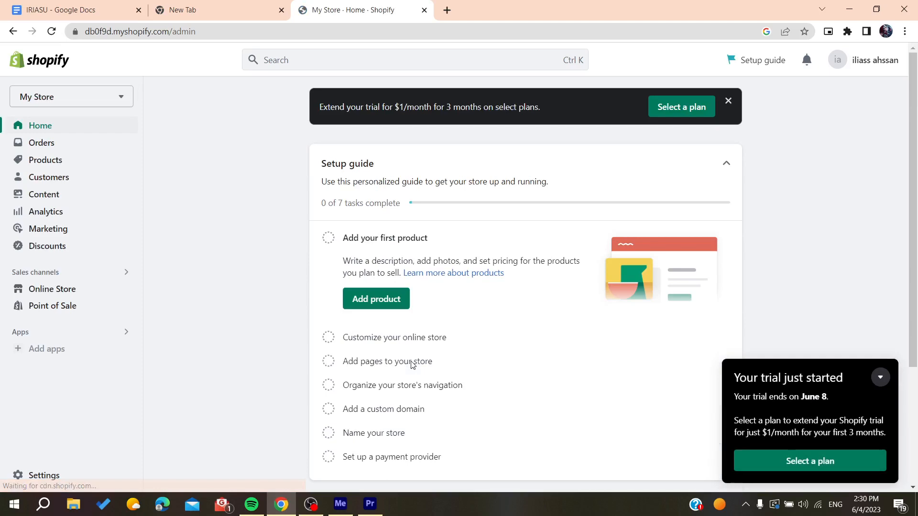
mouse_move(210, 259)
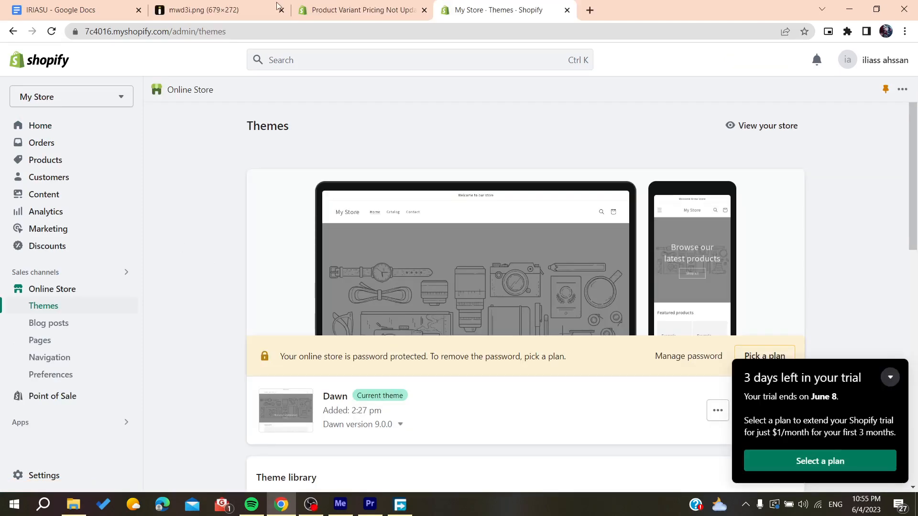
click(360, 10)
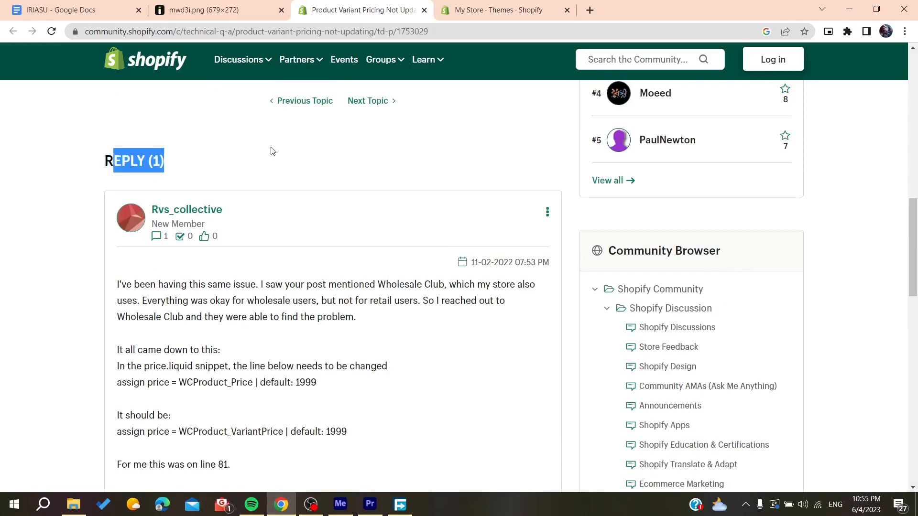
Step: Review the reply's WCProduct_Price to WCProduct_VariantPrice fix, then return to the Themes admin
scroll(down, 3)
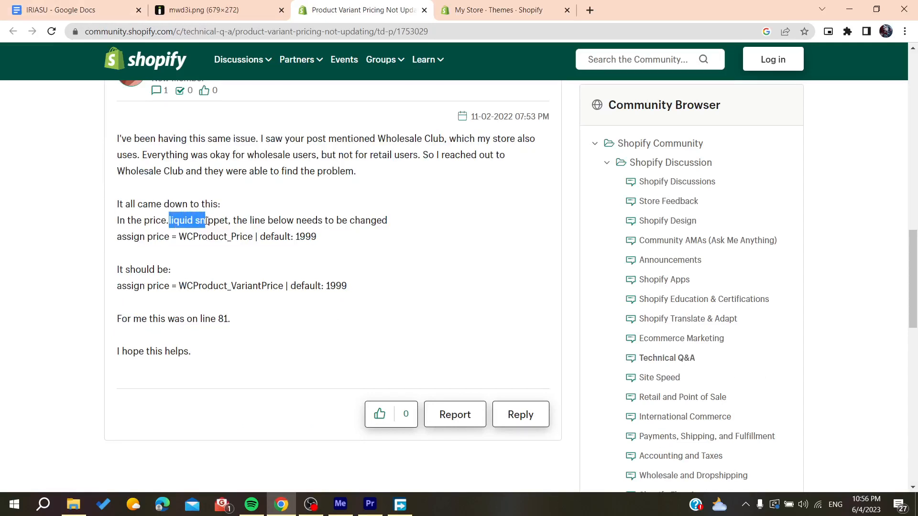
click(210, 213)
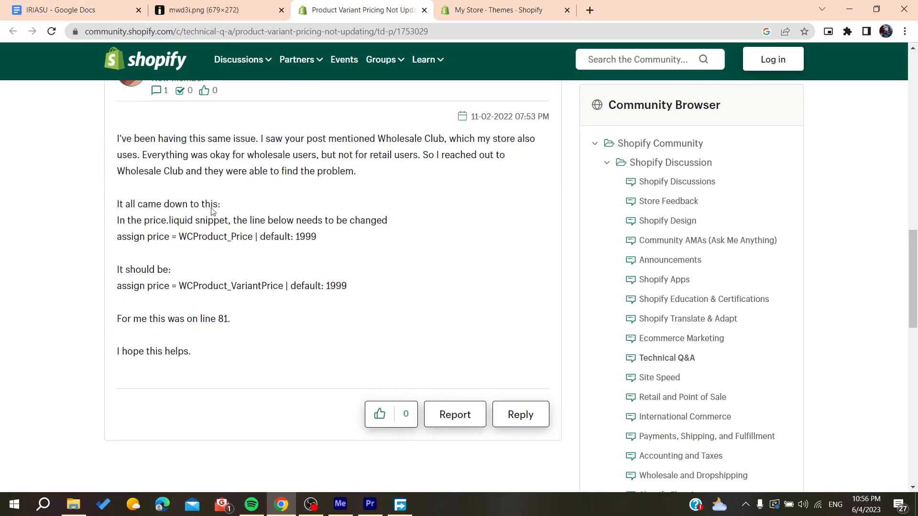
mouse_move(153, 229)
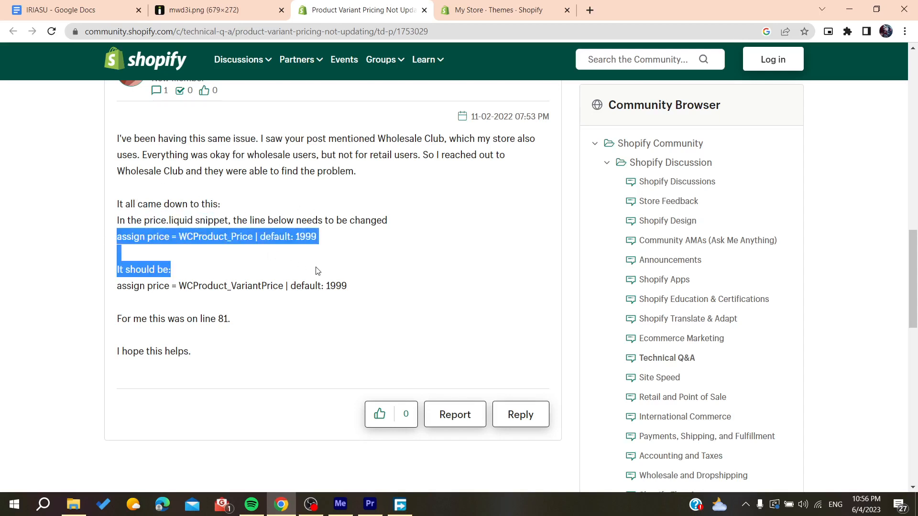
click(275, 159)
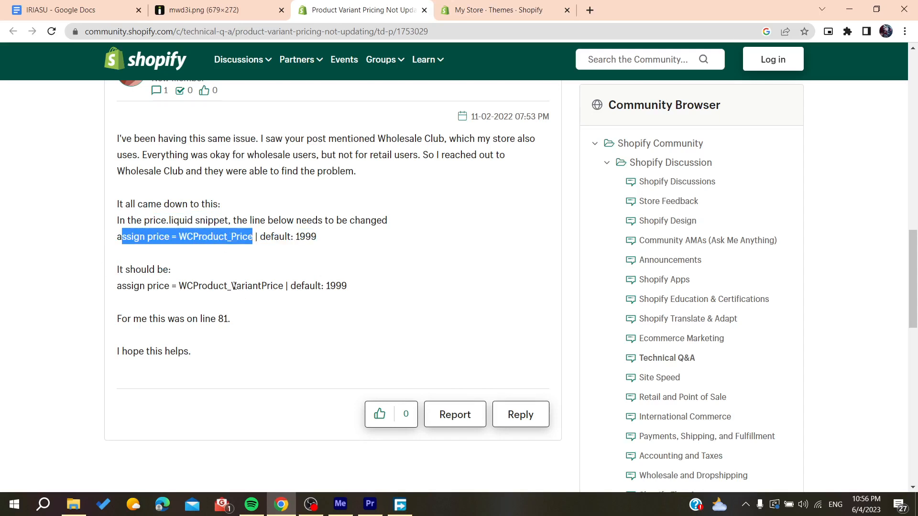
double_click(256, 286)
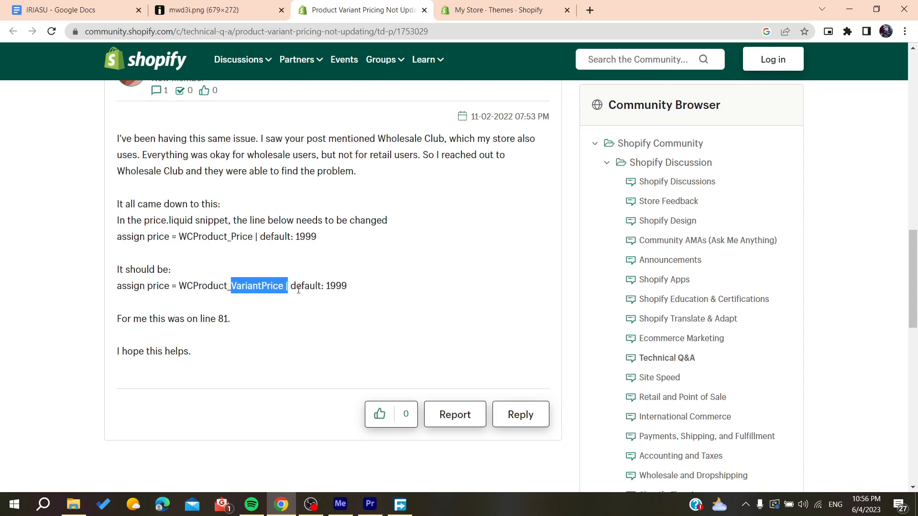
click(504, 10)
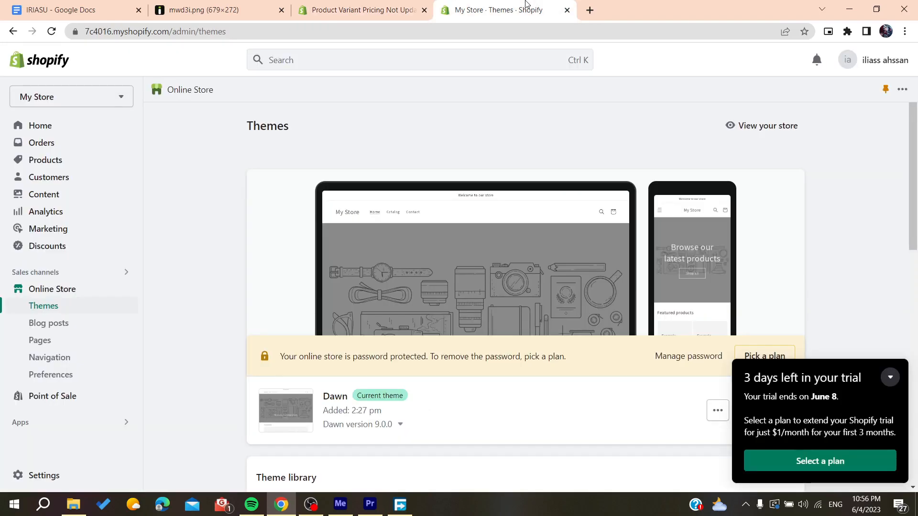
mouse_move(29, 304)
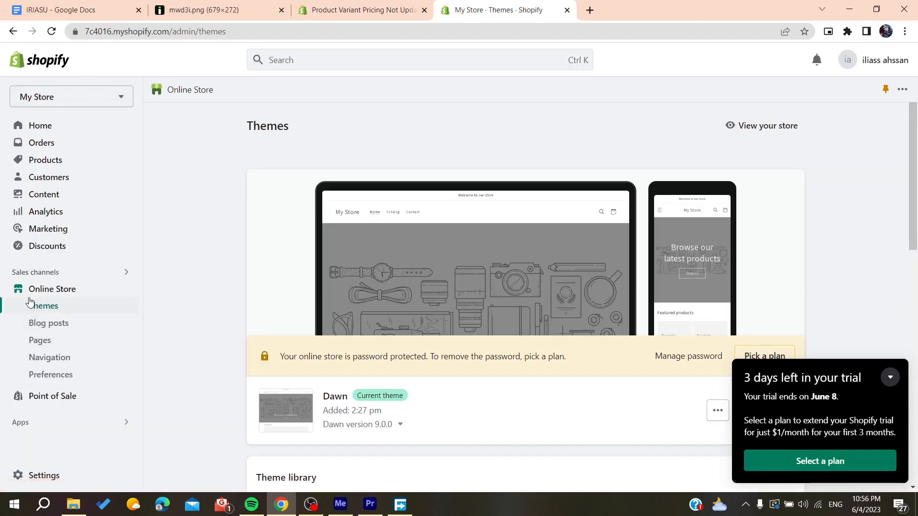
Step: Enter the Dawn theme's code editor via Edit code and expand the Snippets folder
scroll(down, 3)
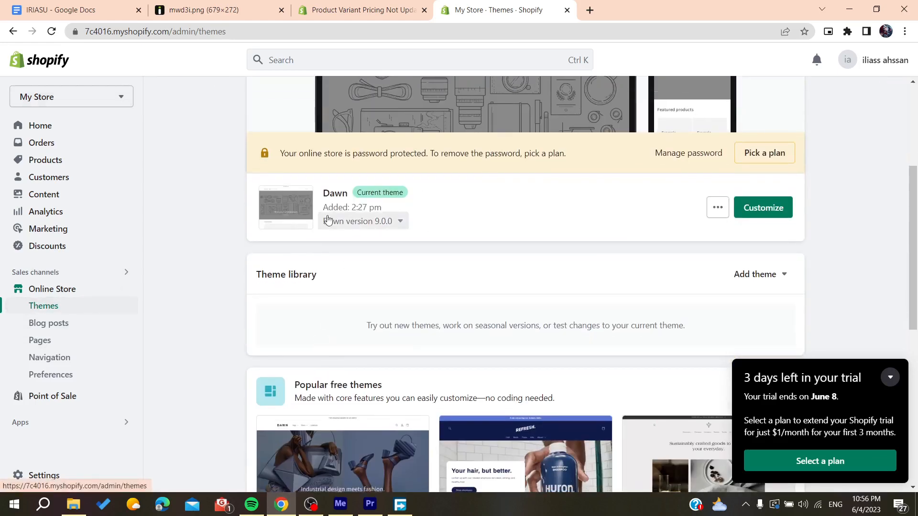
mouse_move(593, 203)
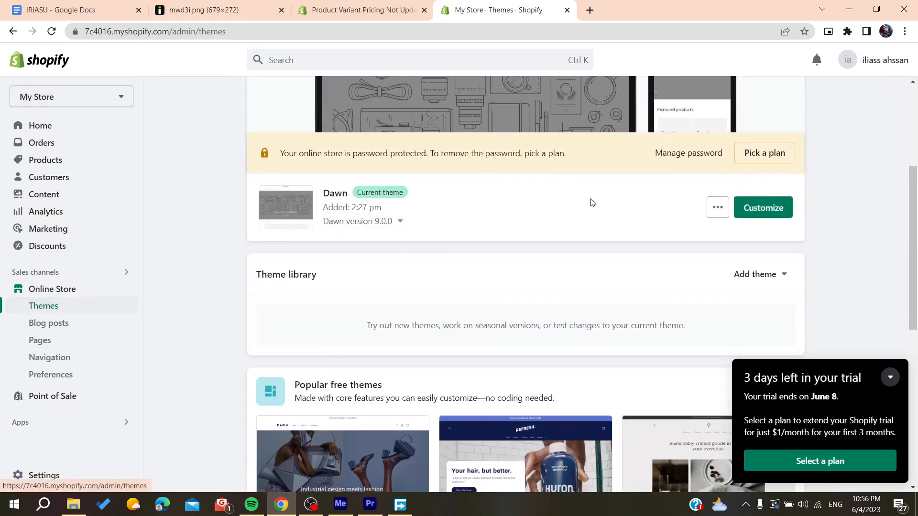
click(716, 208)
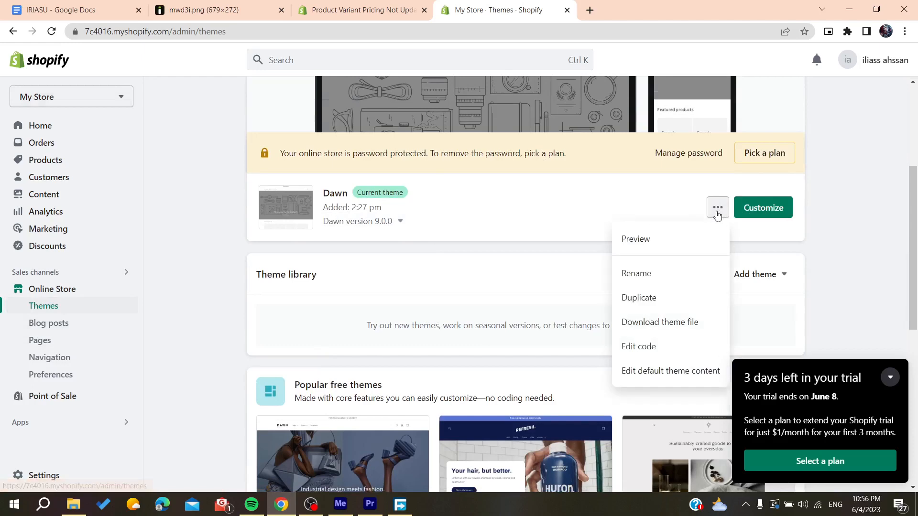
click(639, 346)
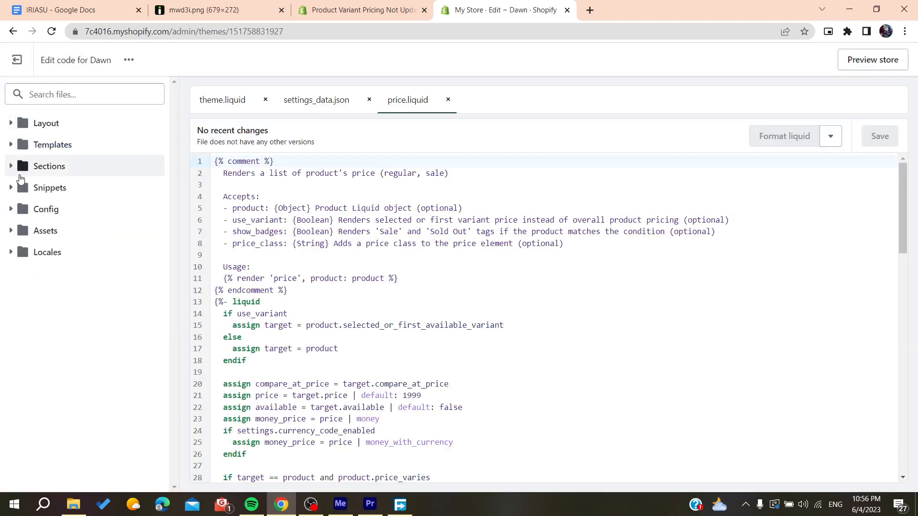
click(48, 188)
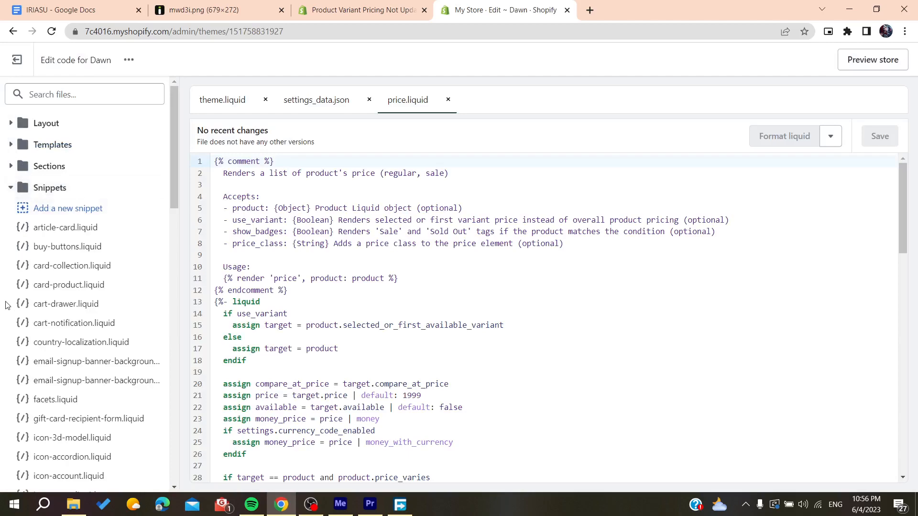
Step: Load the price.liquid snippet, glance at the forum reply, and return to the editor
scroll(down, 3)
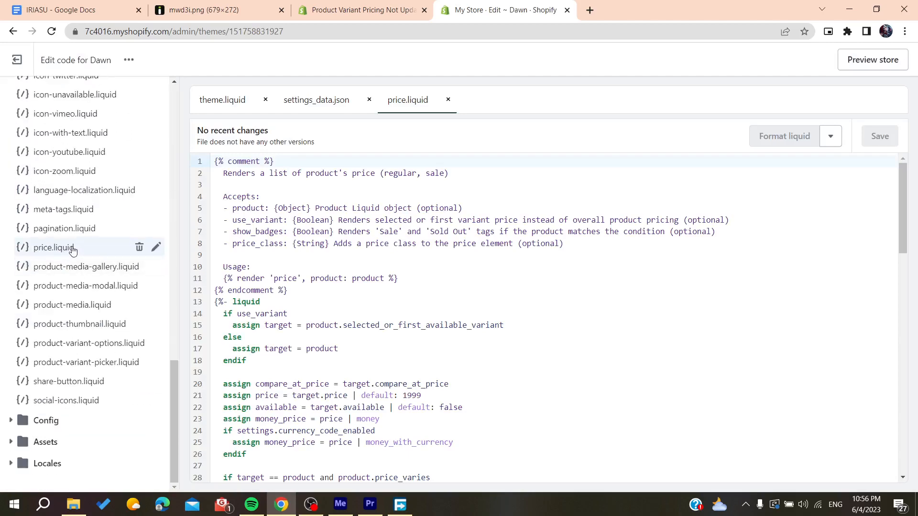
click(199, 9)
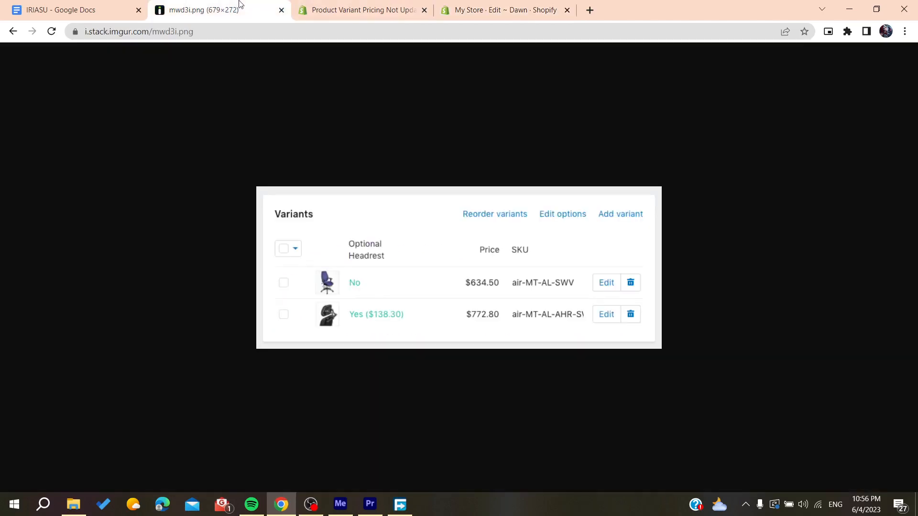
click(361, 10)
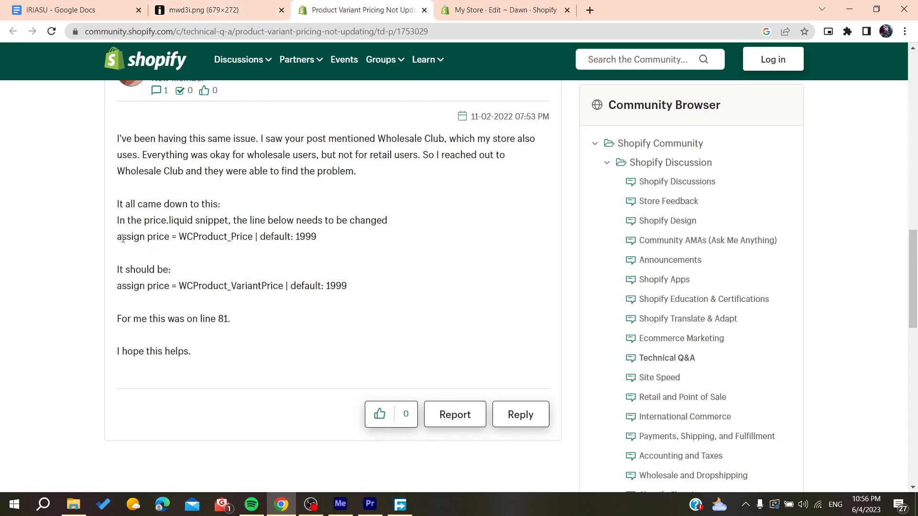
click(504, 10)
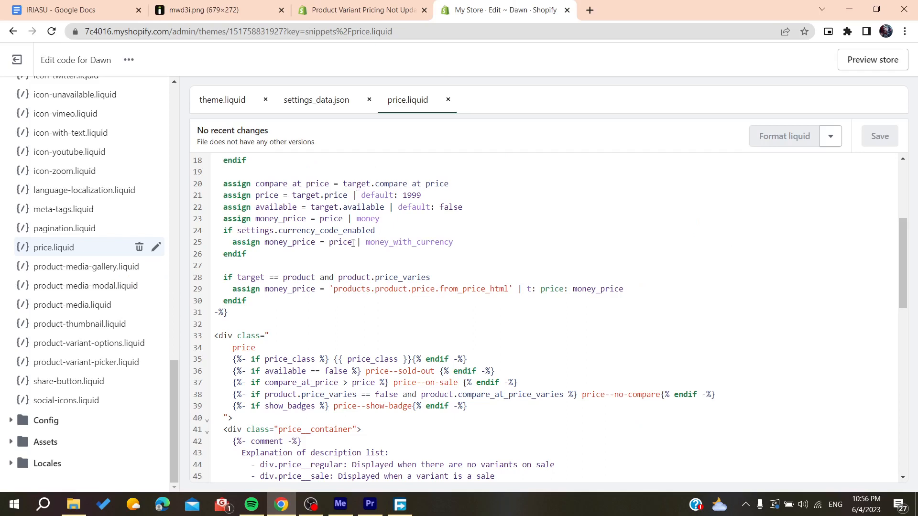
mouse_move(238, 195)
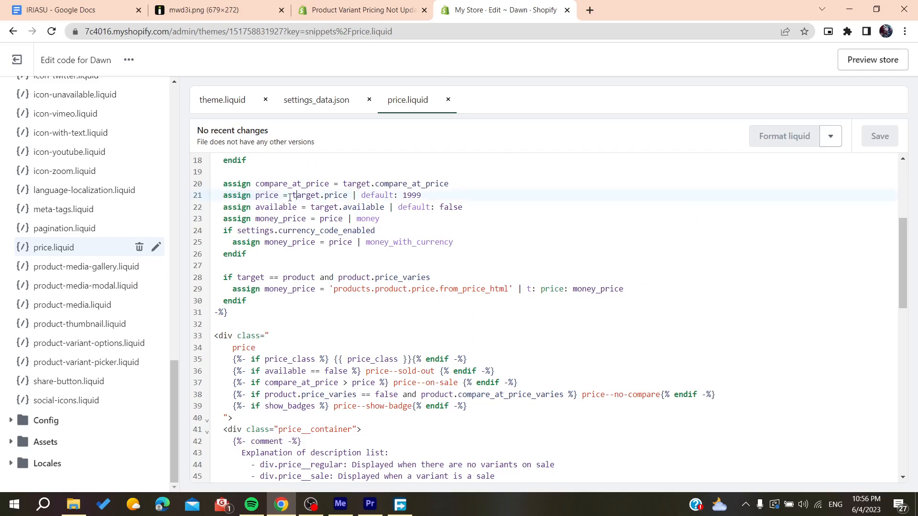
Step: Highlight target.price on line 21 of price.liquid, then switch to the forum reply
double_click(316, 195)
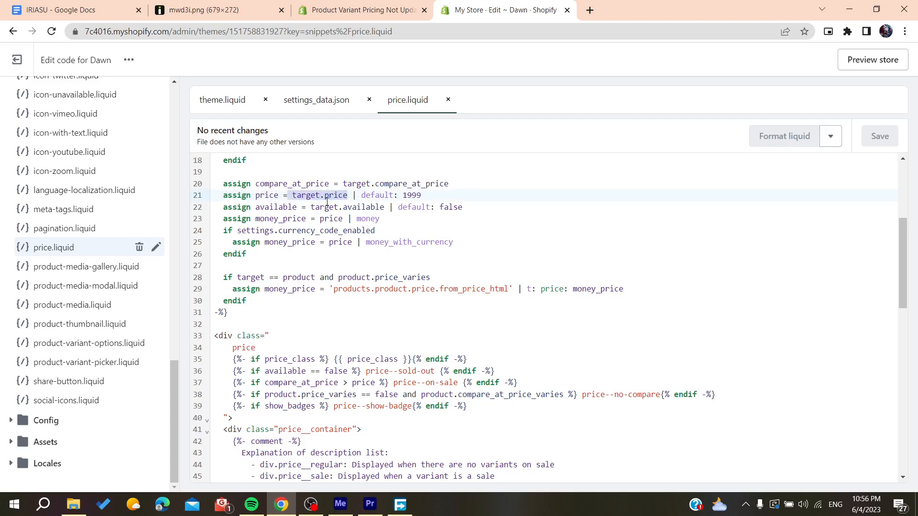
click(362, 10)
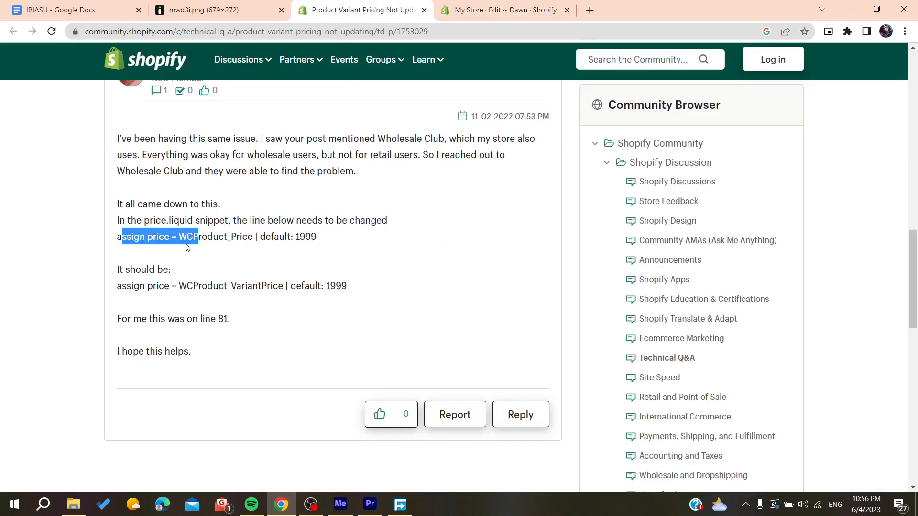
Step: Highlight 'default: 1999' in the corrected line, then place the cursor at the end of line 23 in price.liquid
double_click(215, 237)
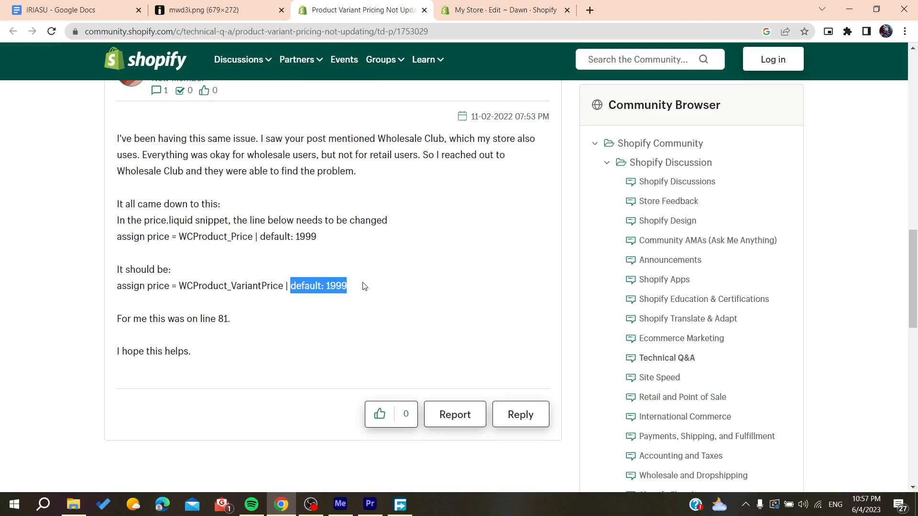
click(504, 10)
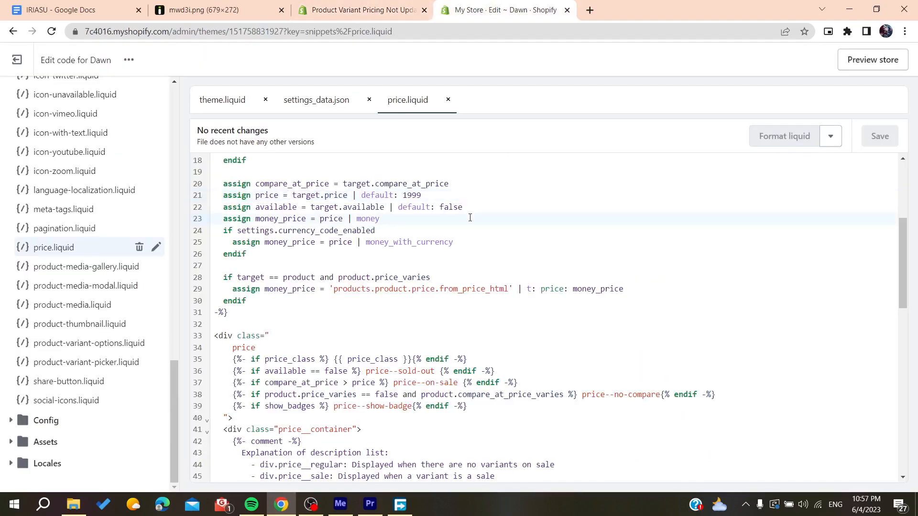
click(380, 218)
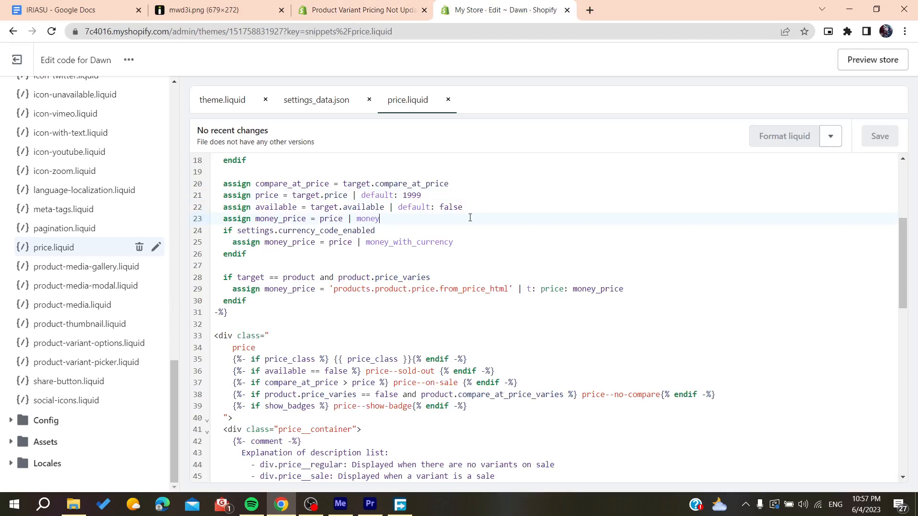